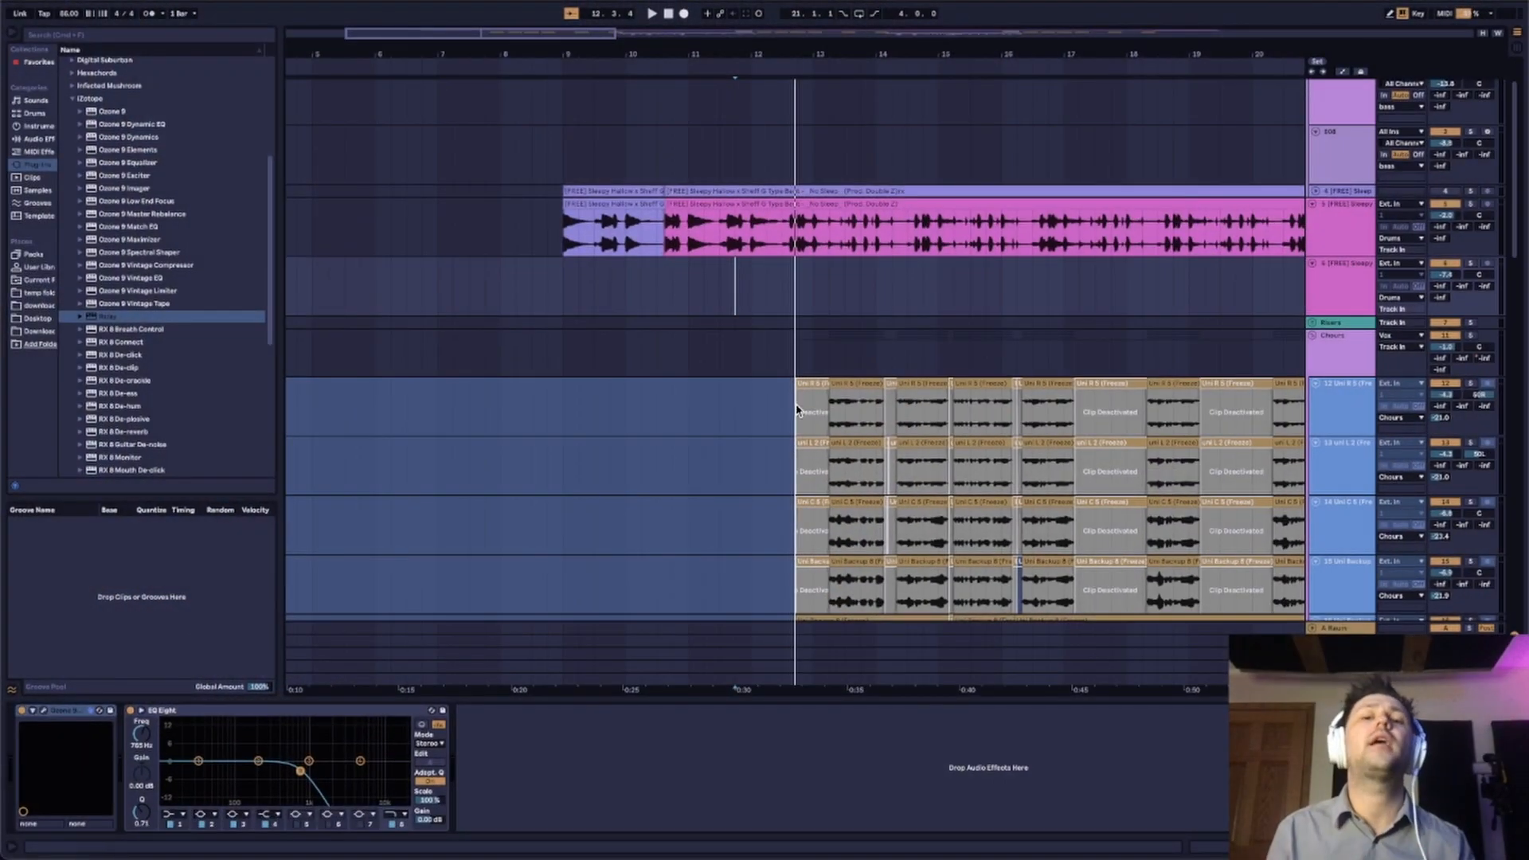
pyautogui.moveTo(832, 288)
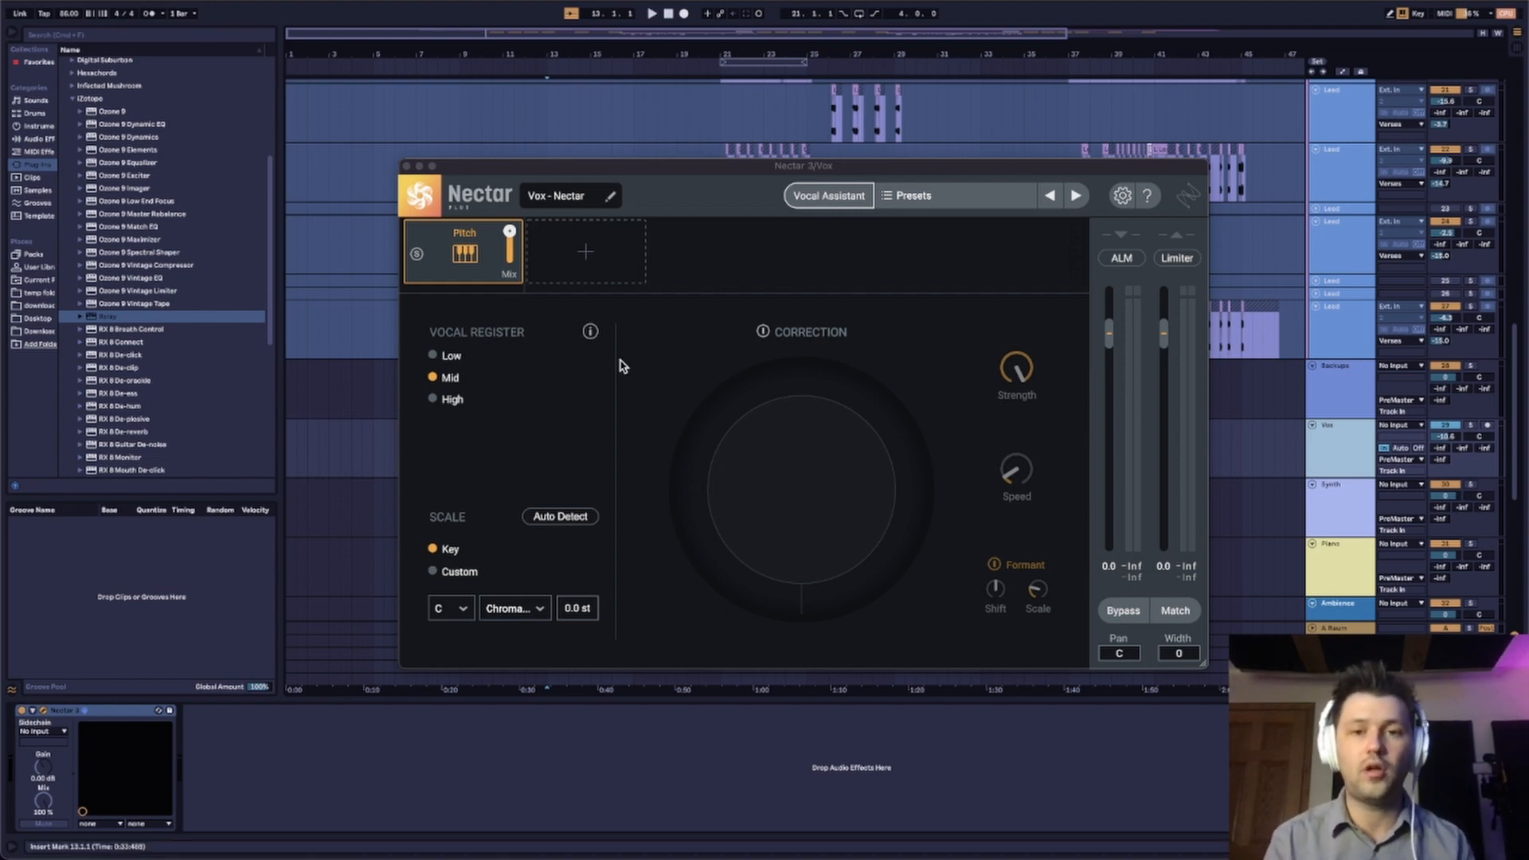
pyautogui.moveTo(824, 226)
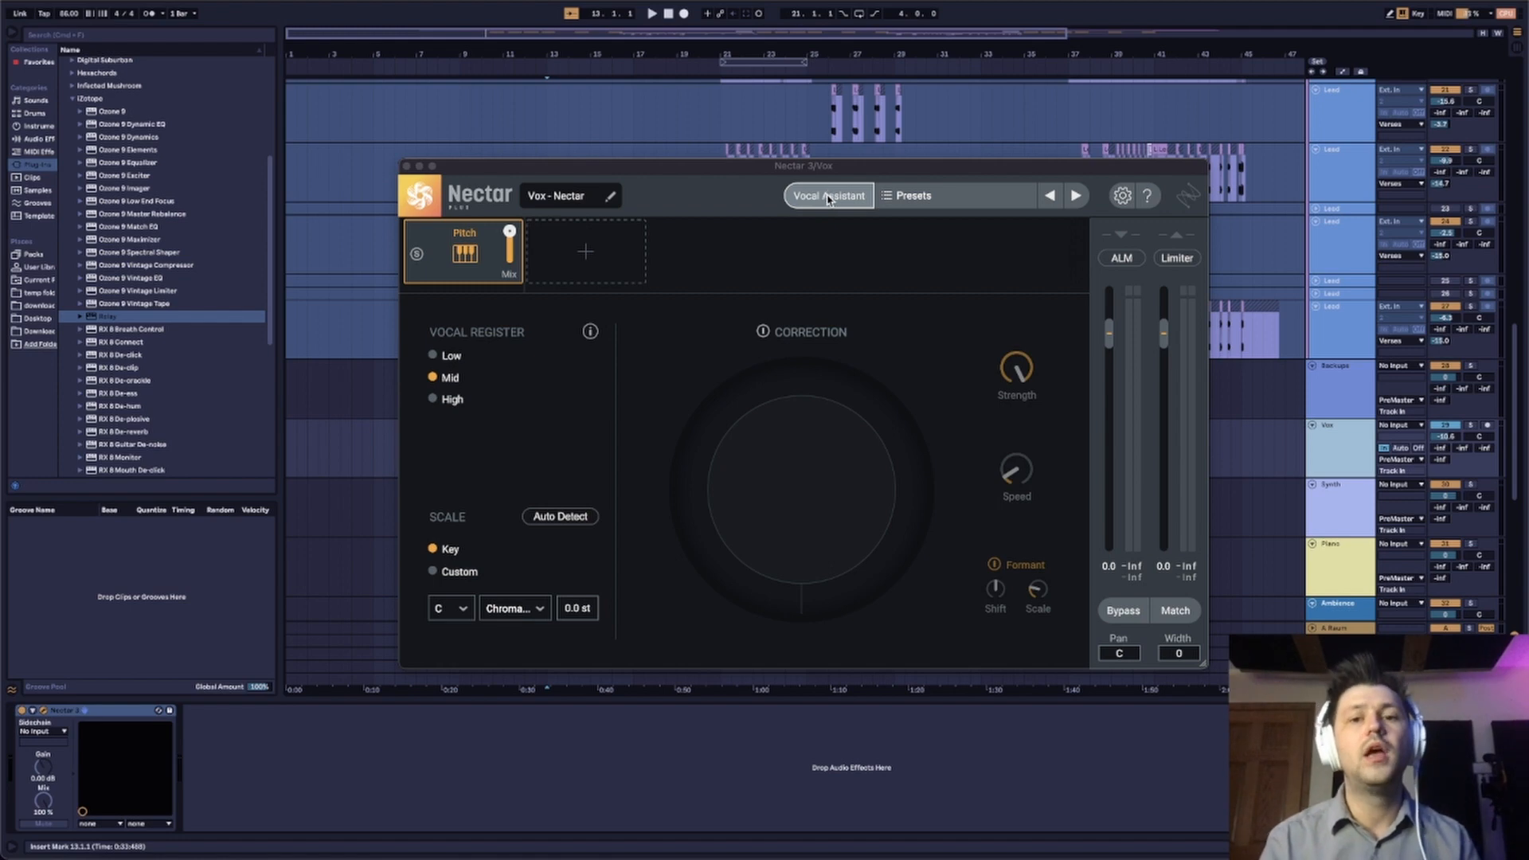
# - Run Nectar's Vocal Assistant Unmask using the Sleepy Hallow beat track as source
pyautogui.click(827, 195)
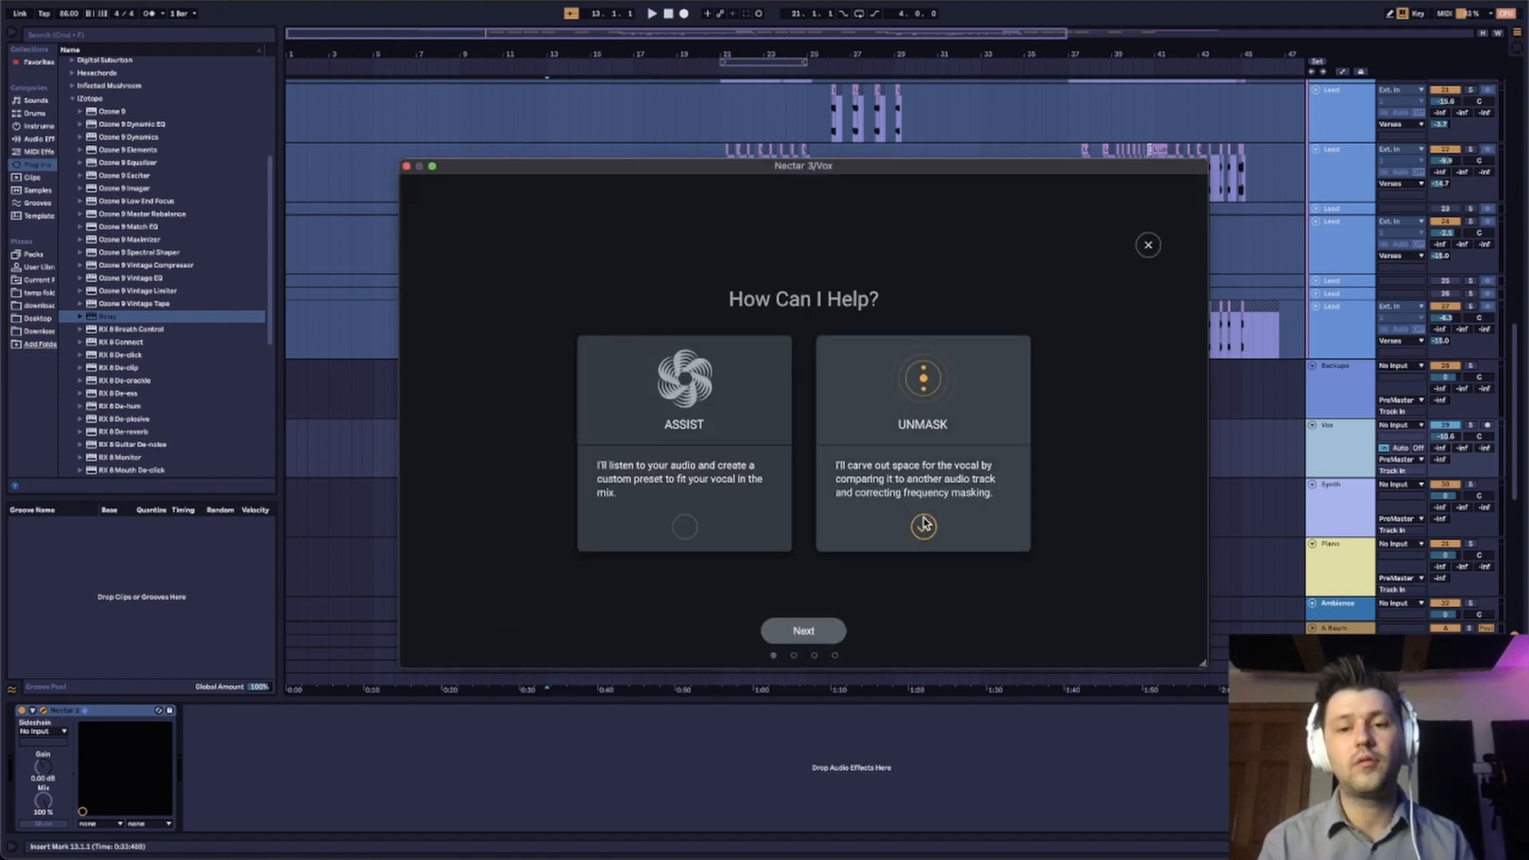
pyautogui.click(921, 385)
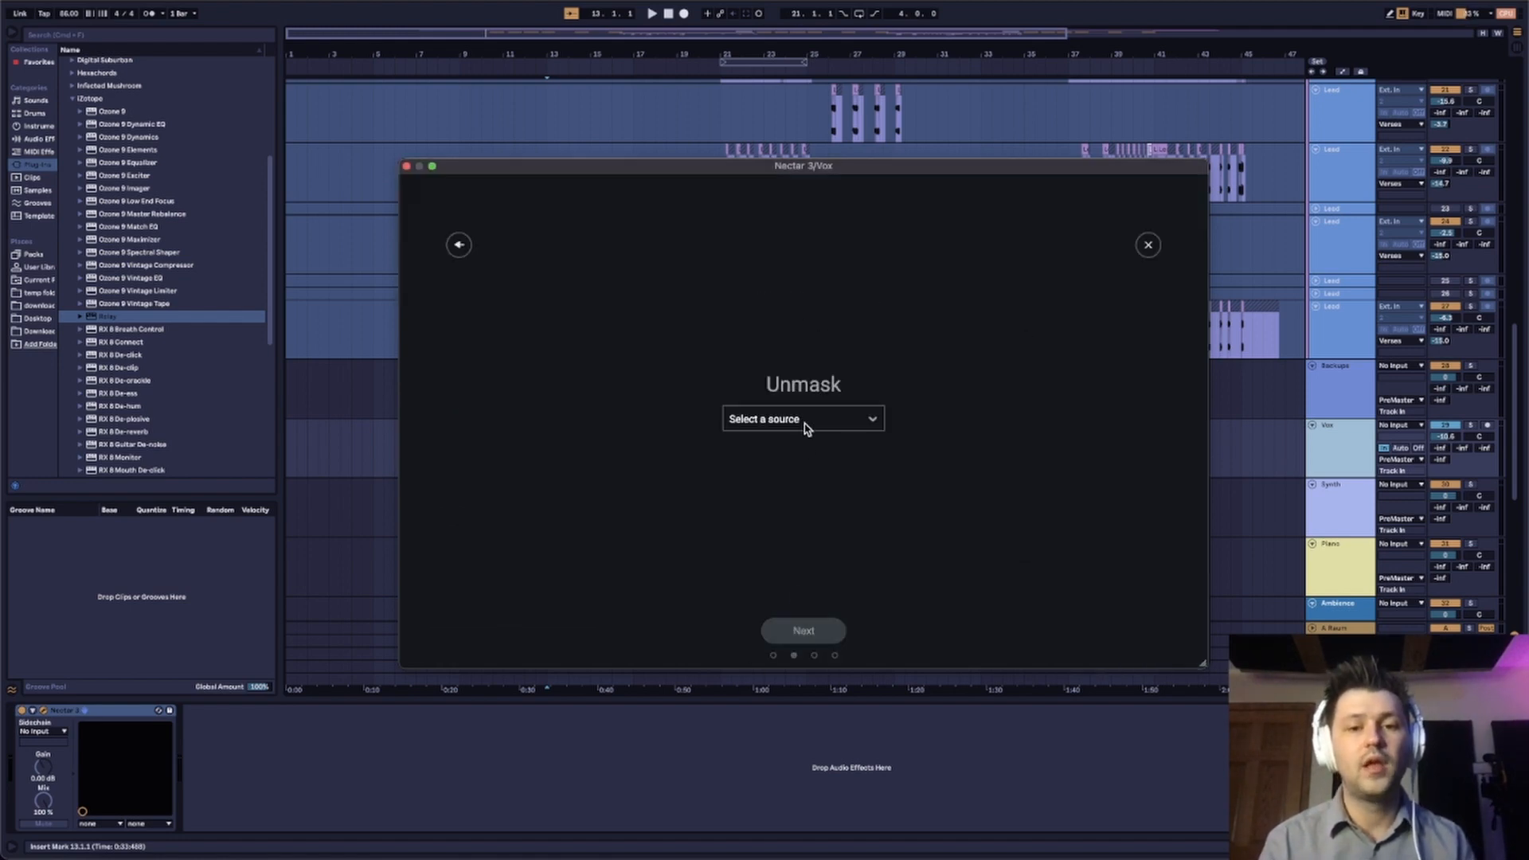
pyautogui.click(802, 418)
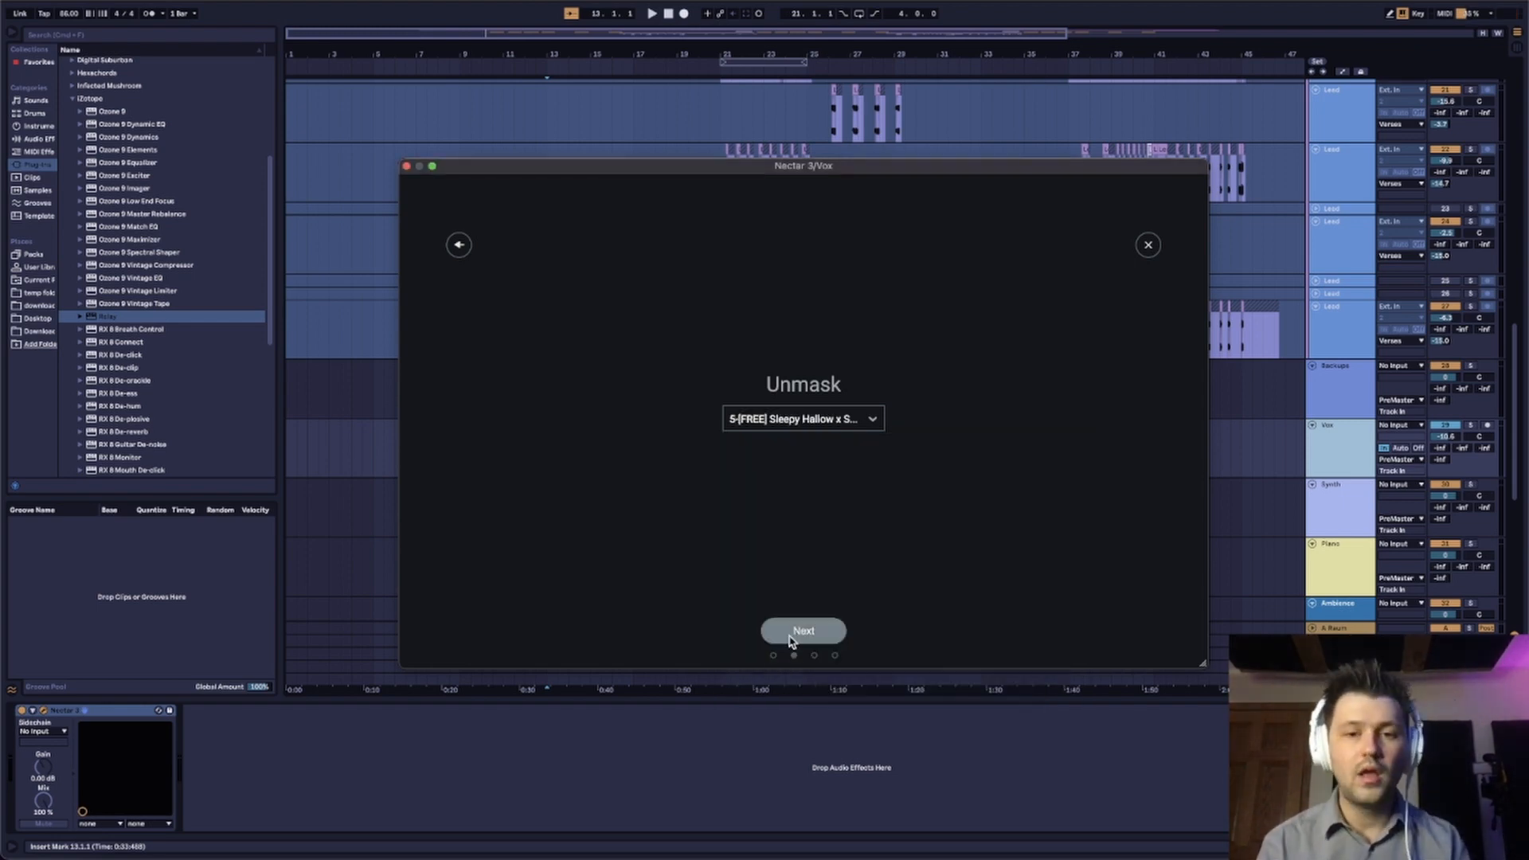
pyautogui.click(803, 630)
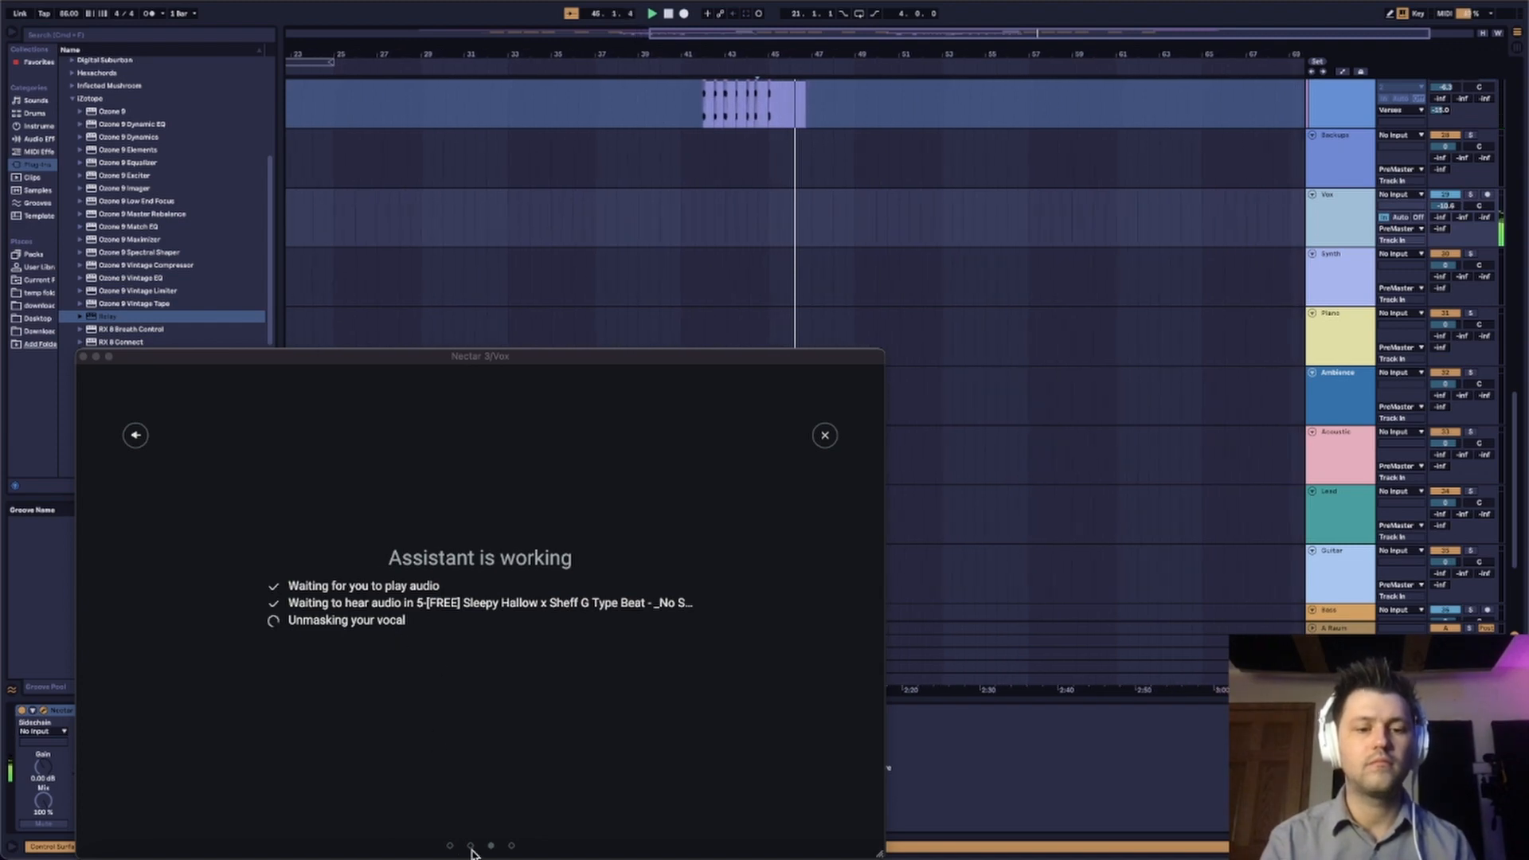
pyautogui.click(823, 434)
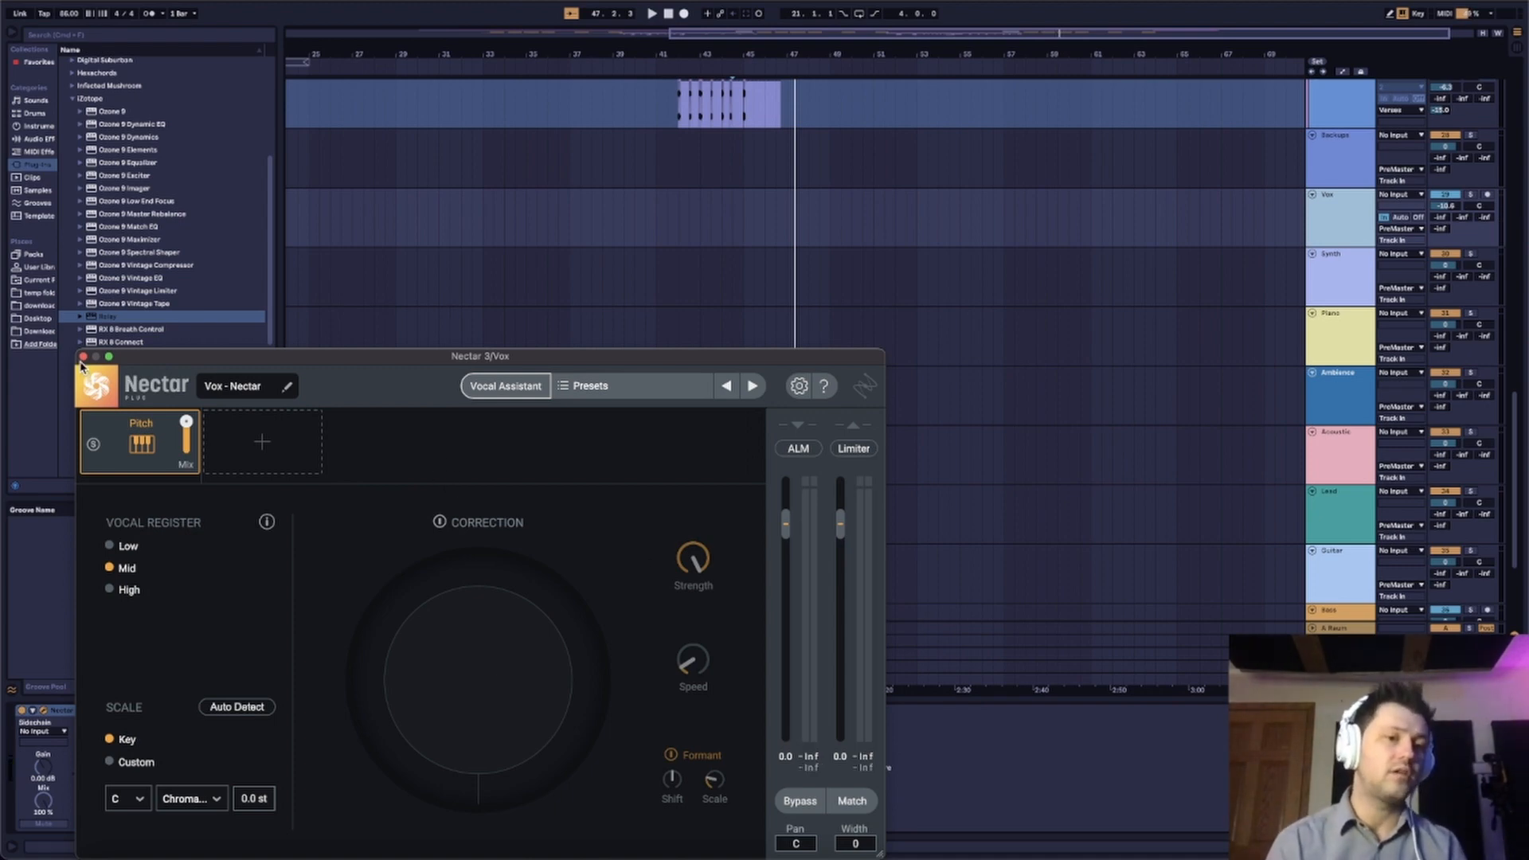
# - Close Nectar and expand Relay's Unmask panel linked to the Vox - Nectar vocal
pyautogui.click(82, 357)
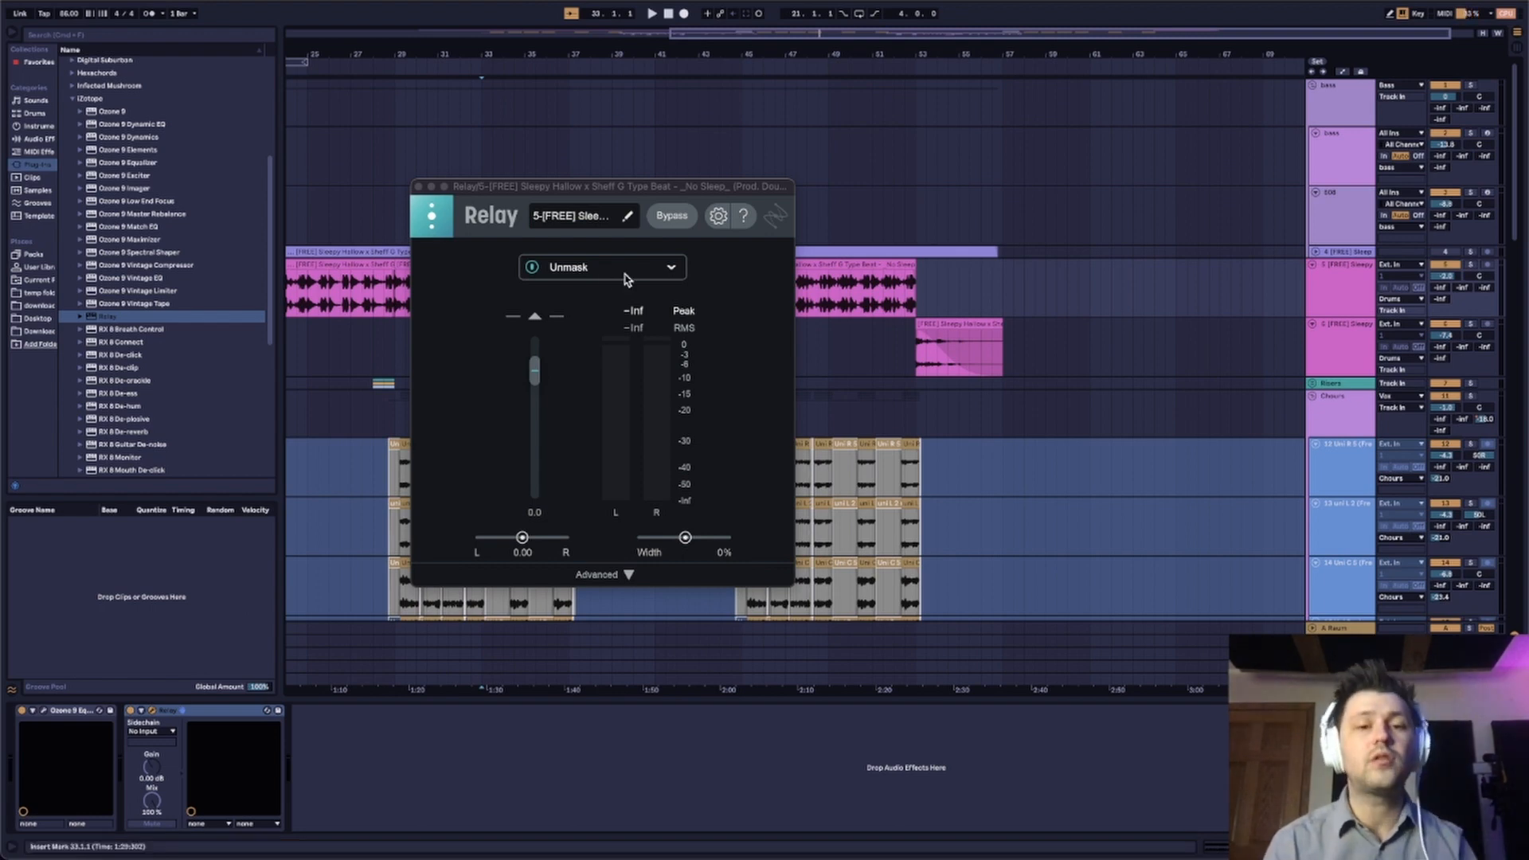
pyautogui.click(602, 266)
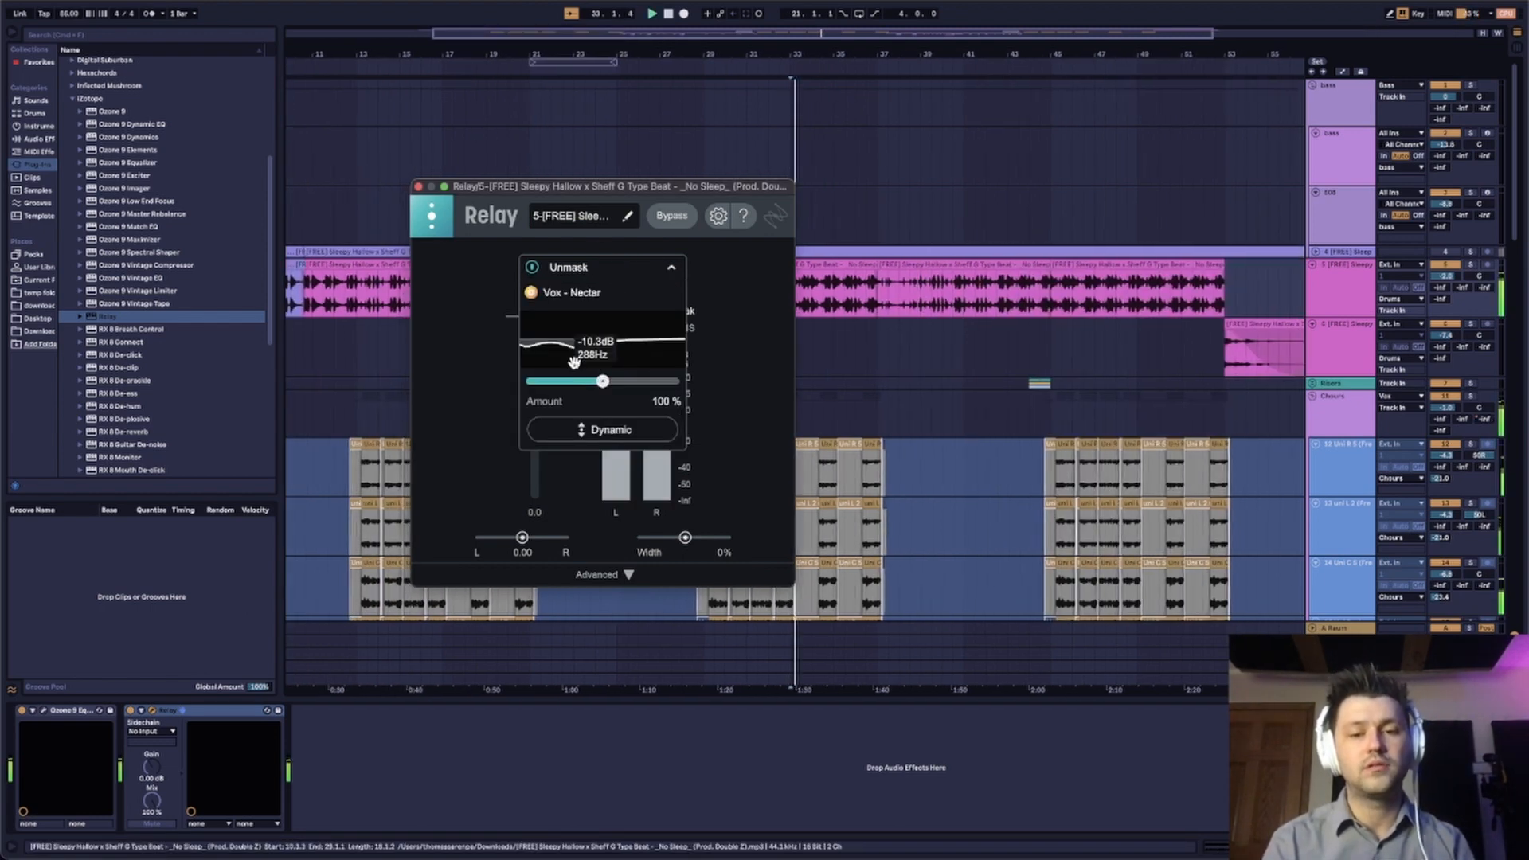
pyautogui.click(420, 186)
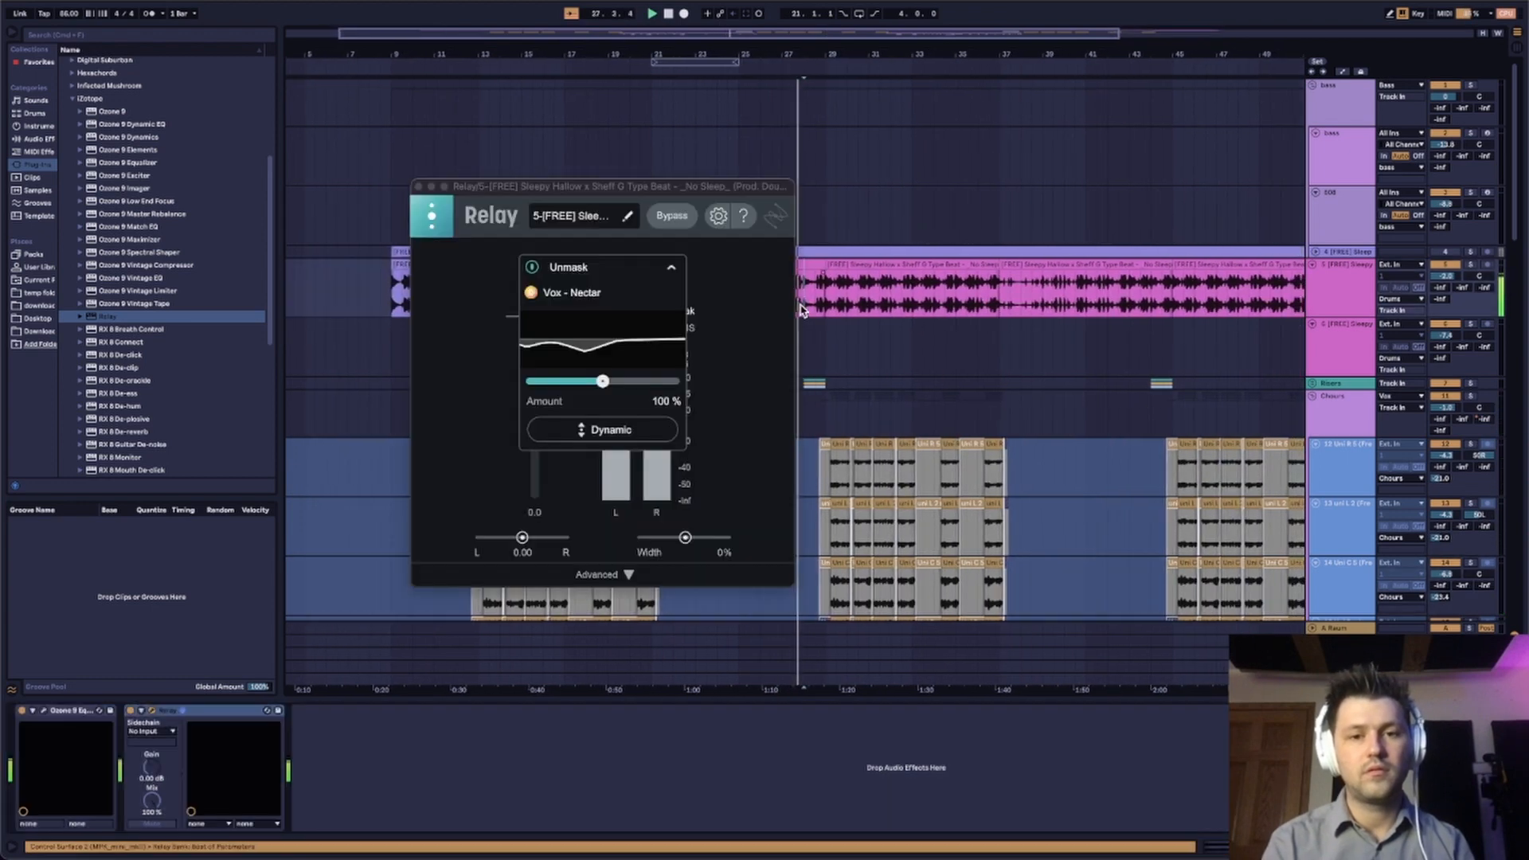
pyautogui.moveTo(602, 429)
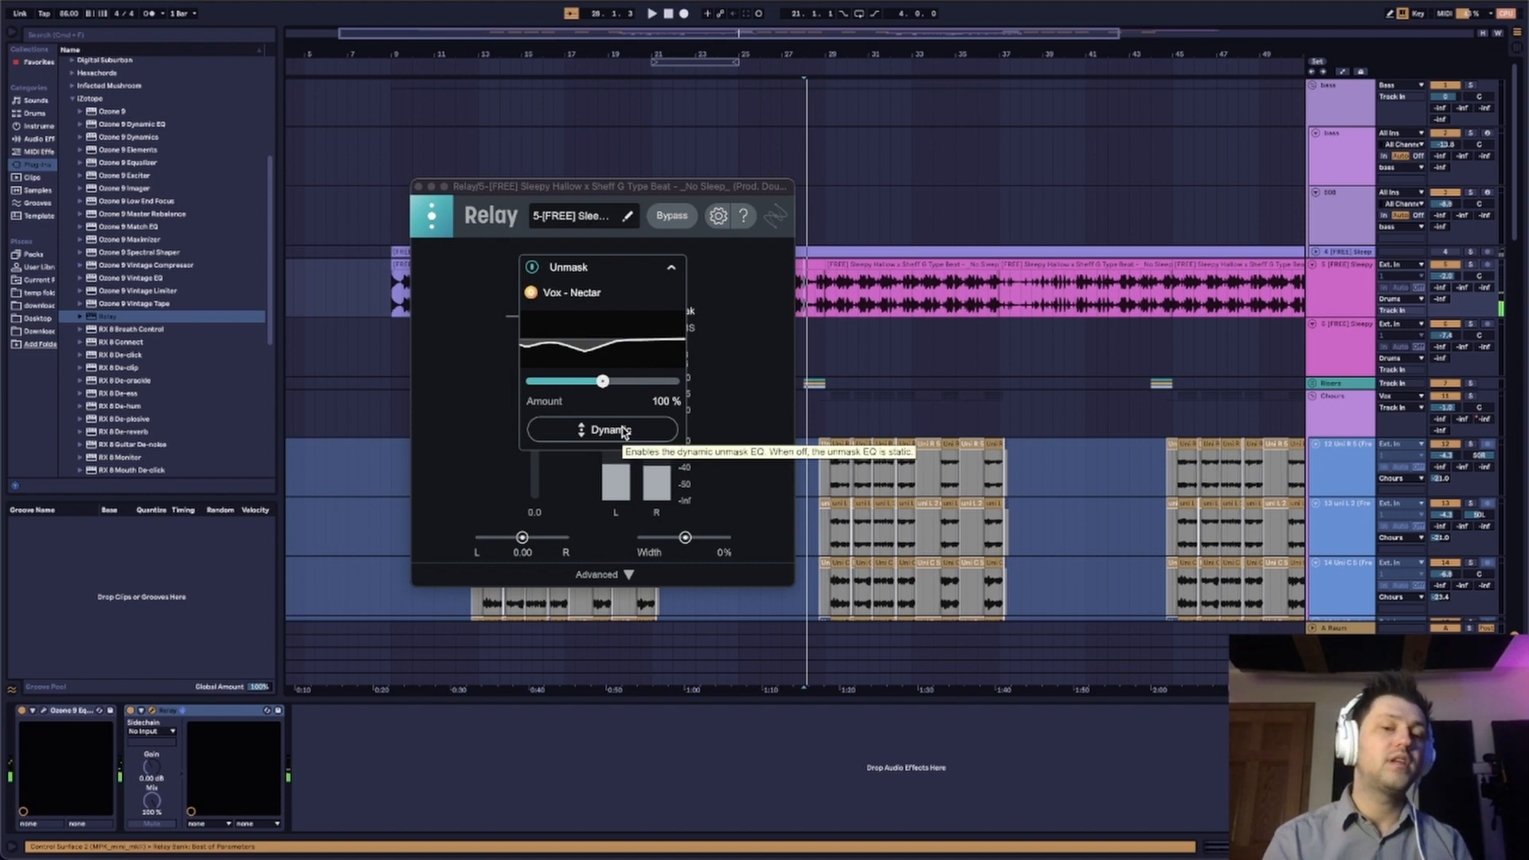
# - Switch Relay's Unmask to Dynamic mode and nudge Amount to 105%
pyautogui.click(602, 430)
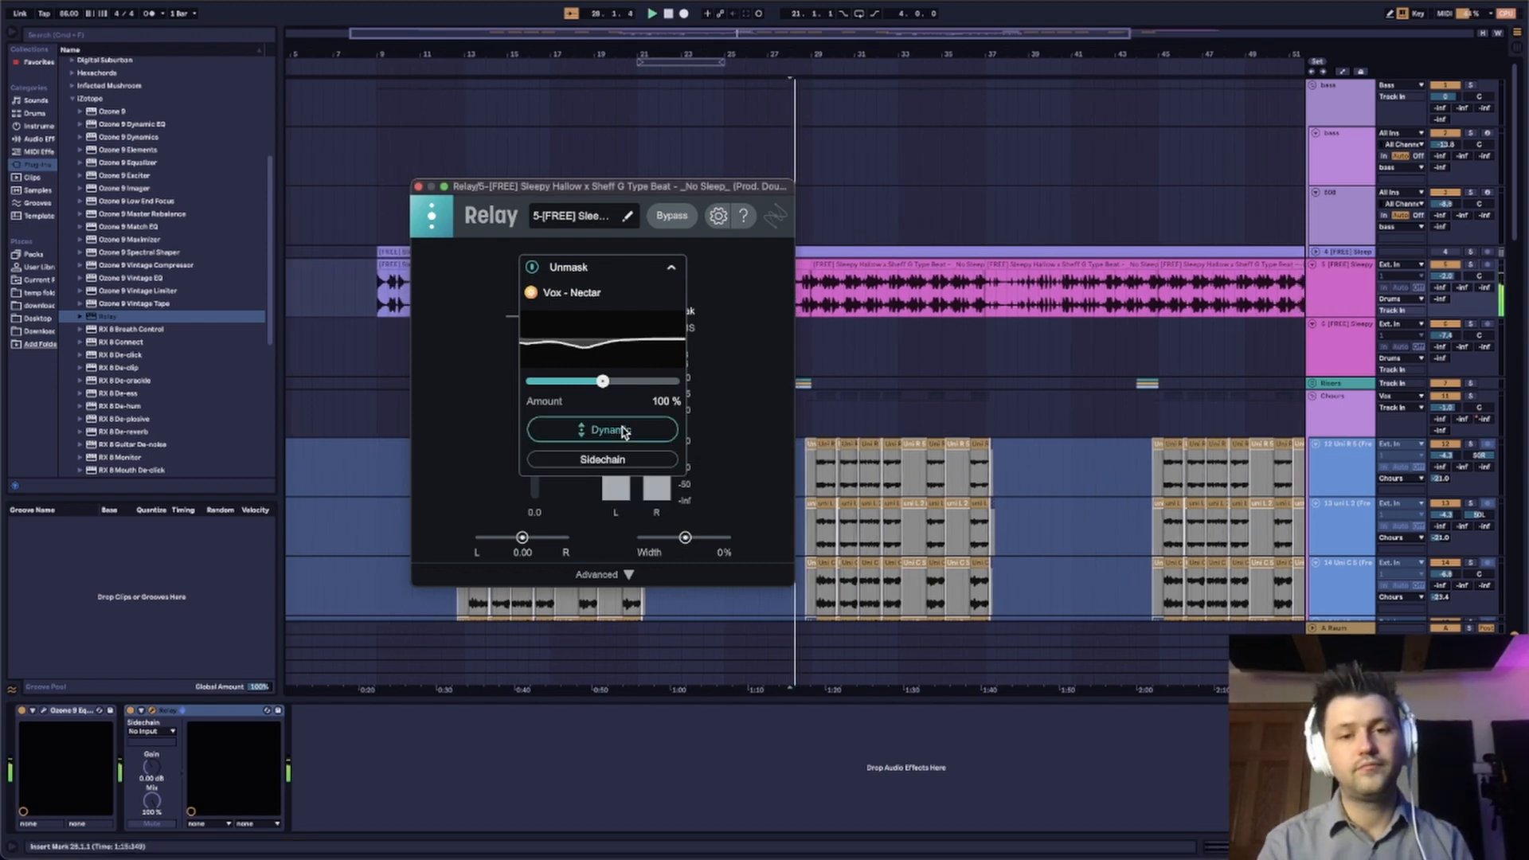
pyautogui.moveTo(602, 381); pyautogui.dragTo(604, 380)
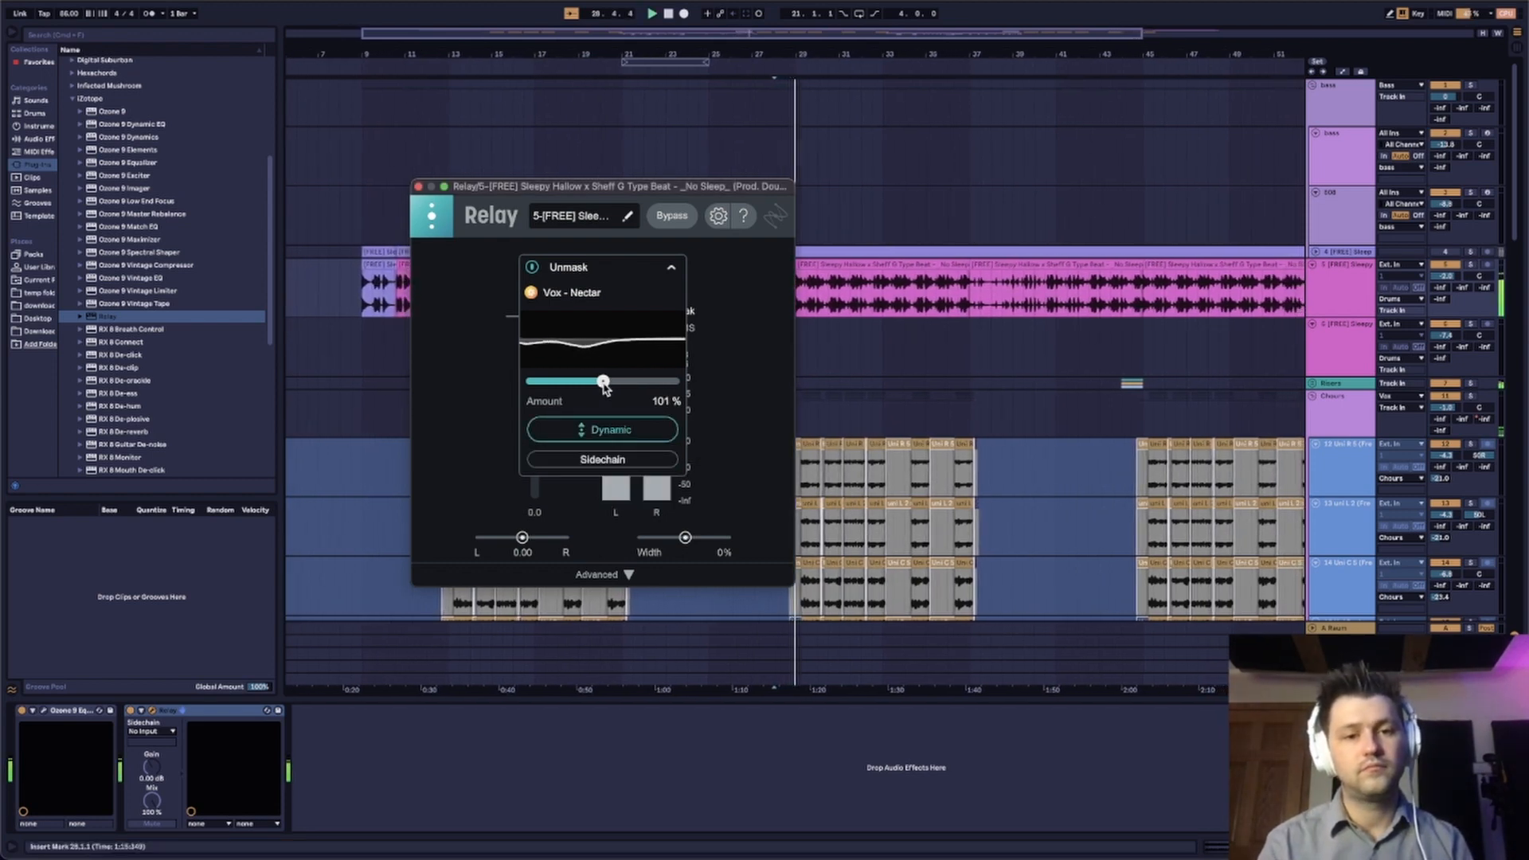
pyautogui.moveTo(603, 381); pyautogui.dragTo(593, 381)
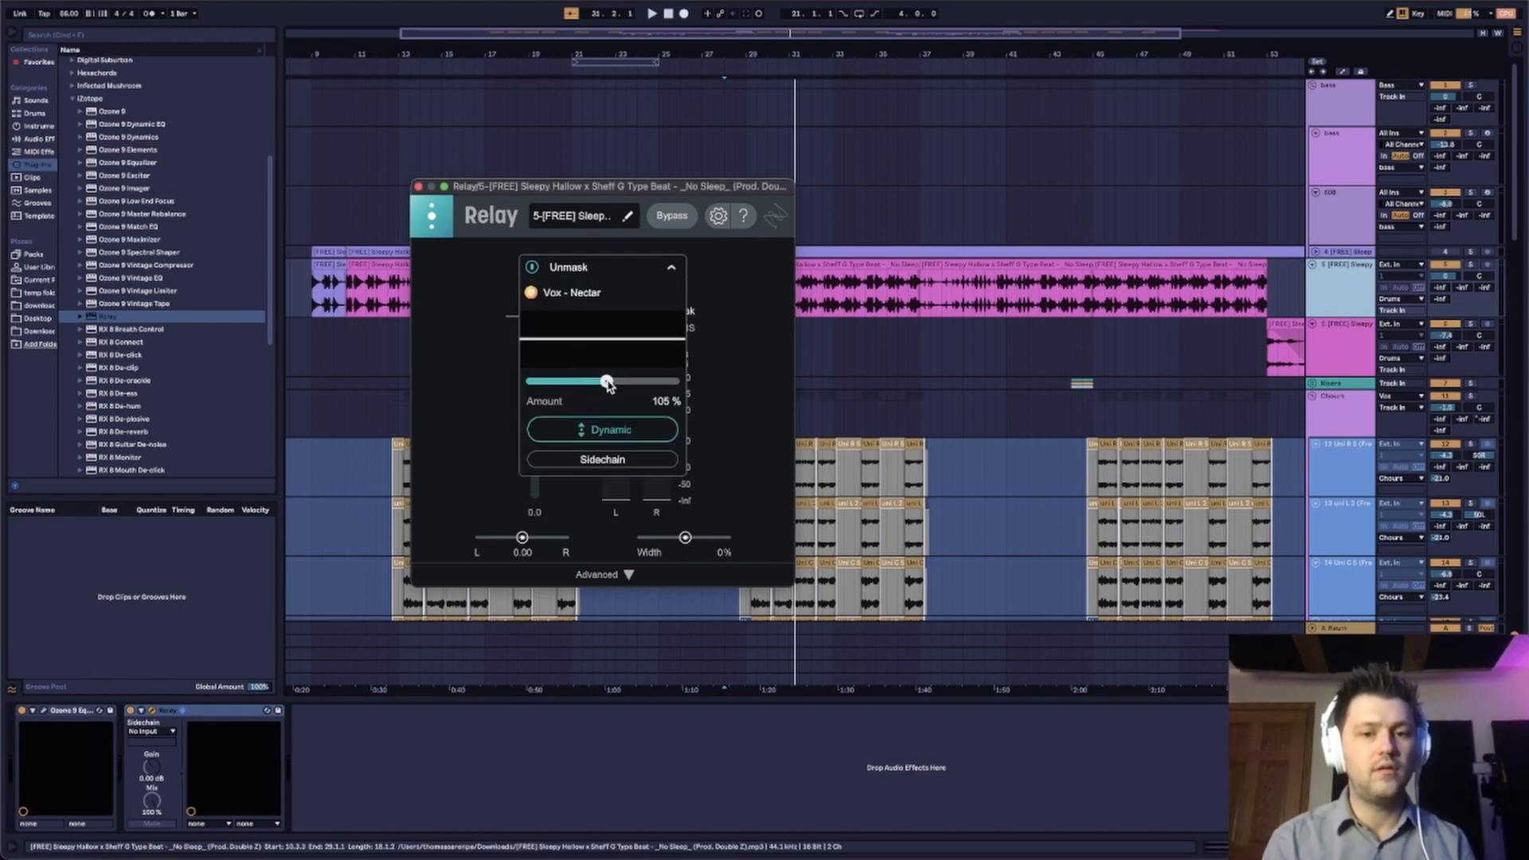
# - Push Relay's Unmask Amount up to 160%, then pull it back to fine-tune the final value
pyautogui.moveTo(604, 381); pyautogui.dragTo(622, 380)
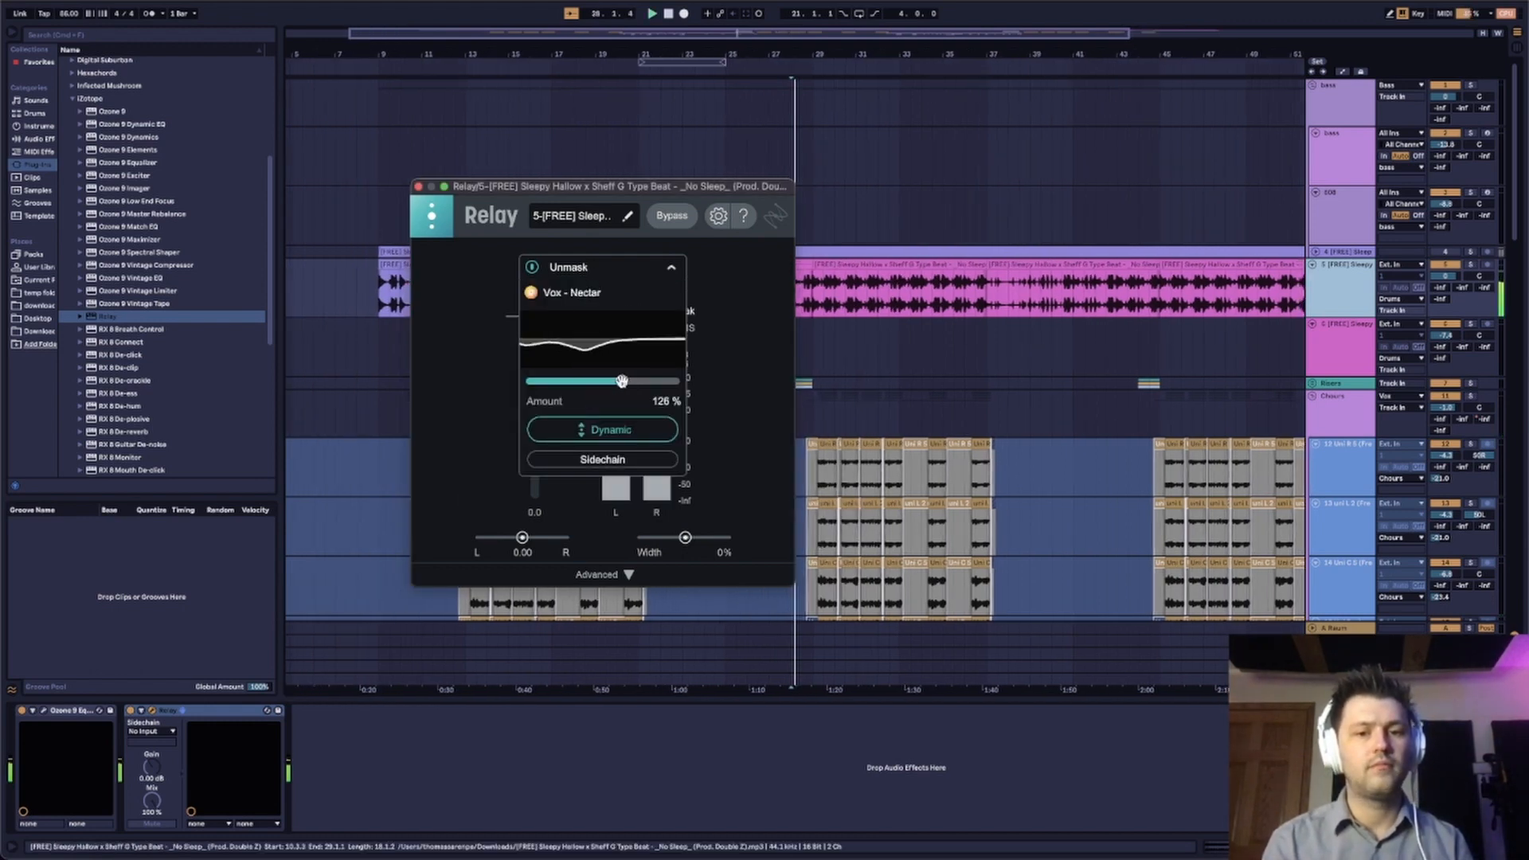
pyautogui.moveTo(621, 381); pyautogui.dragTo(642, 381)
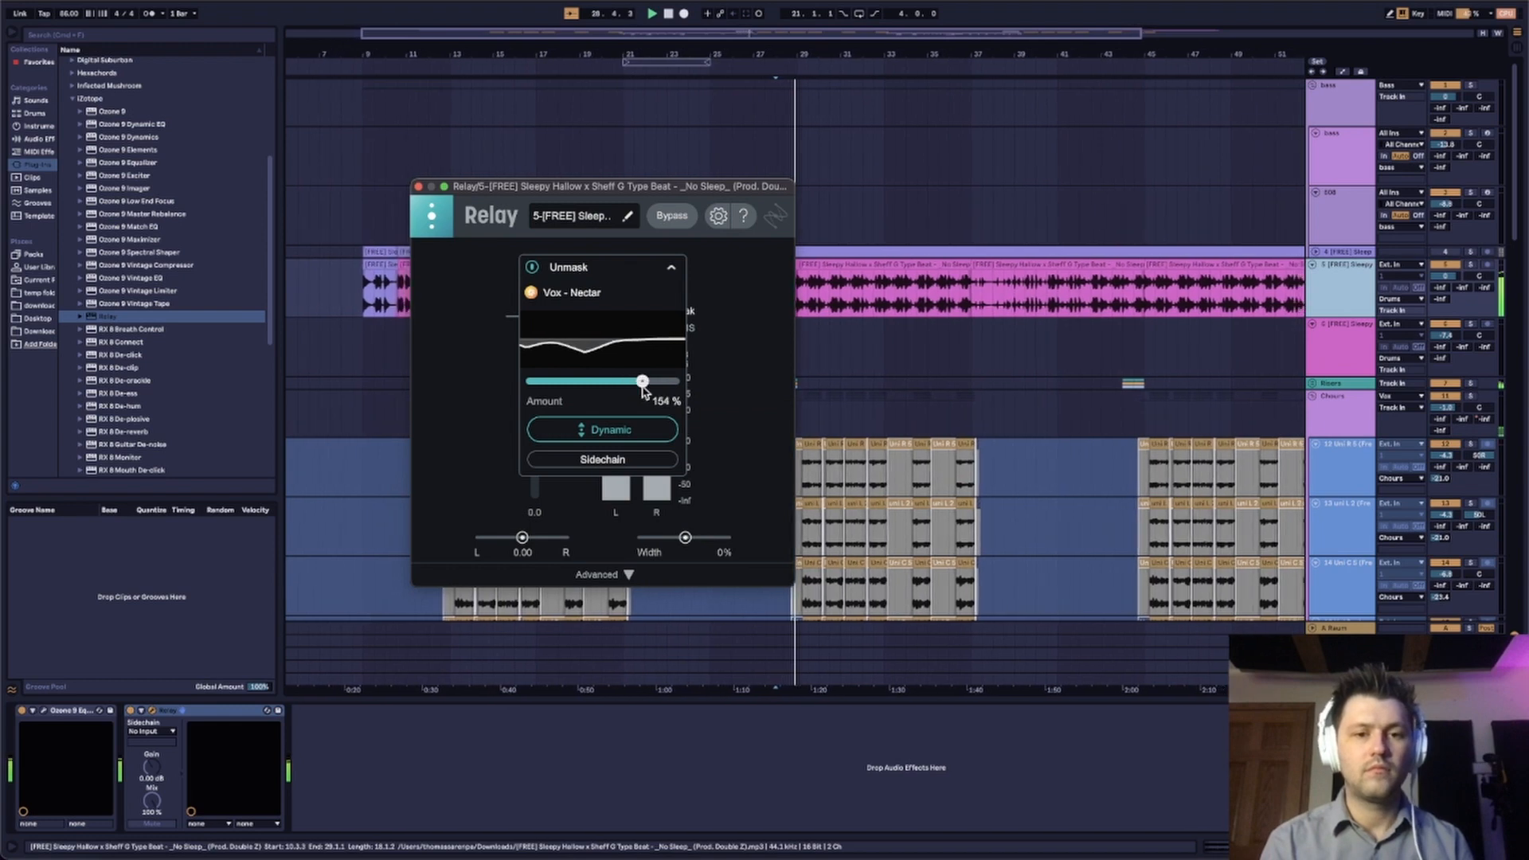
pyautogui.moveTo(642, 380); pyautogui.dragTo(648, 381)
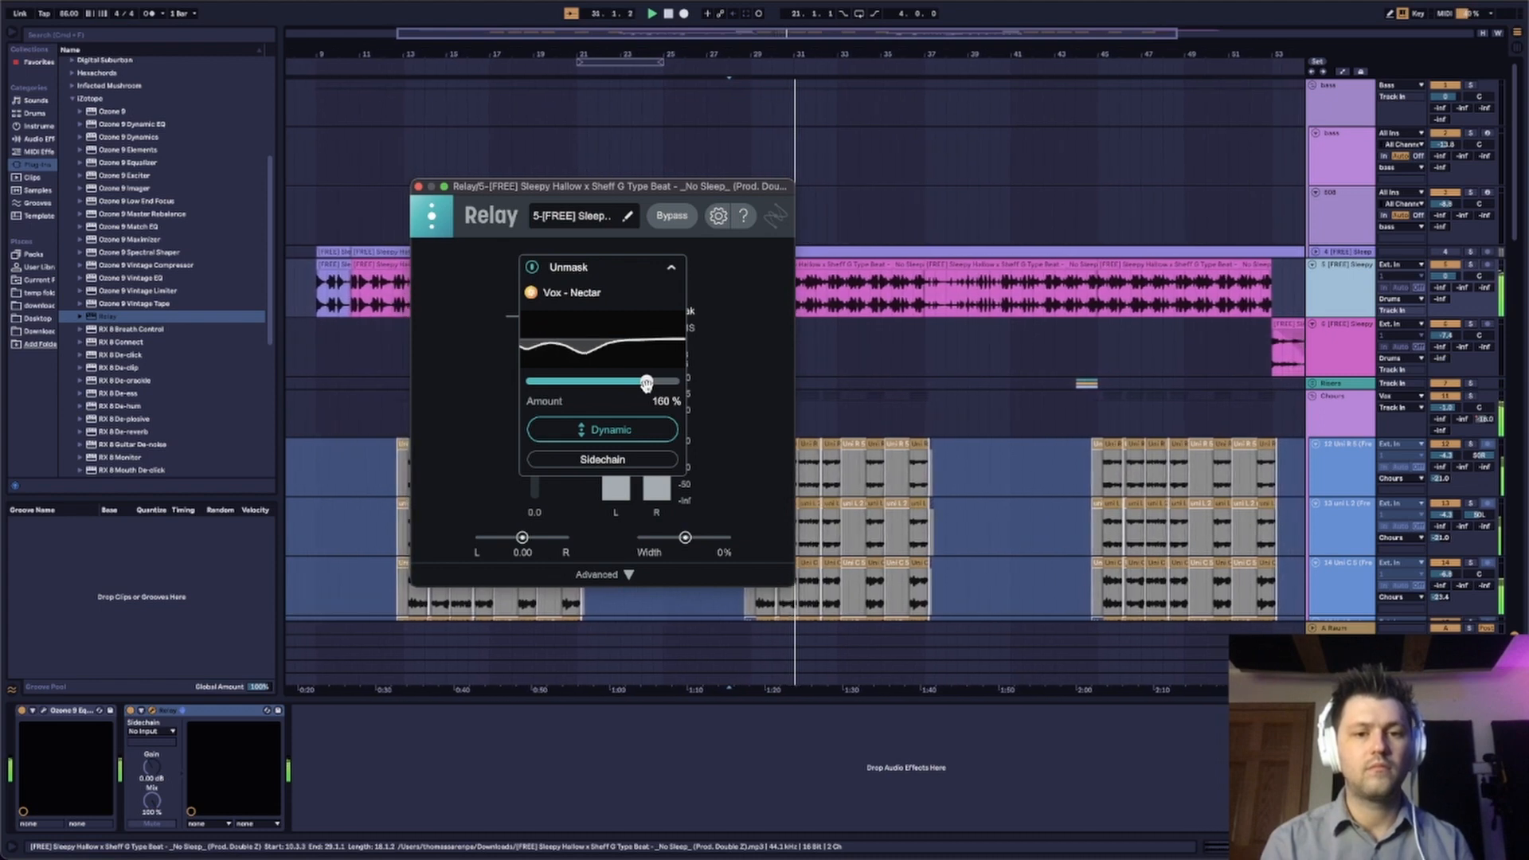
pyautogui.moveTo(647, 381); pyautogui.dragTo(636, 382)
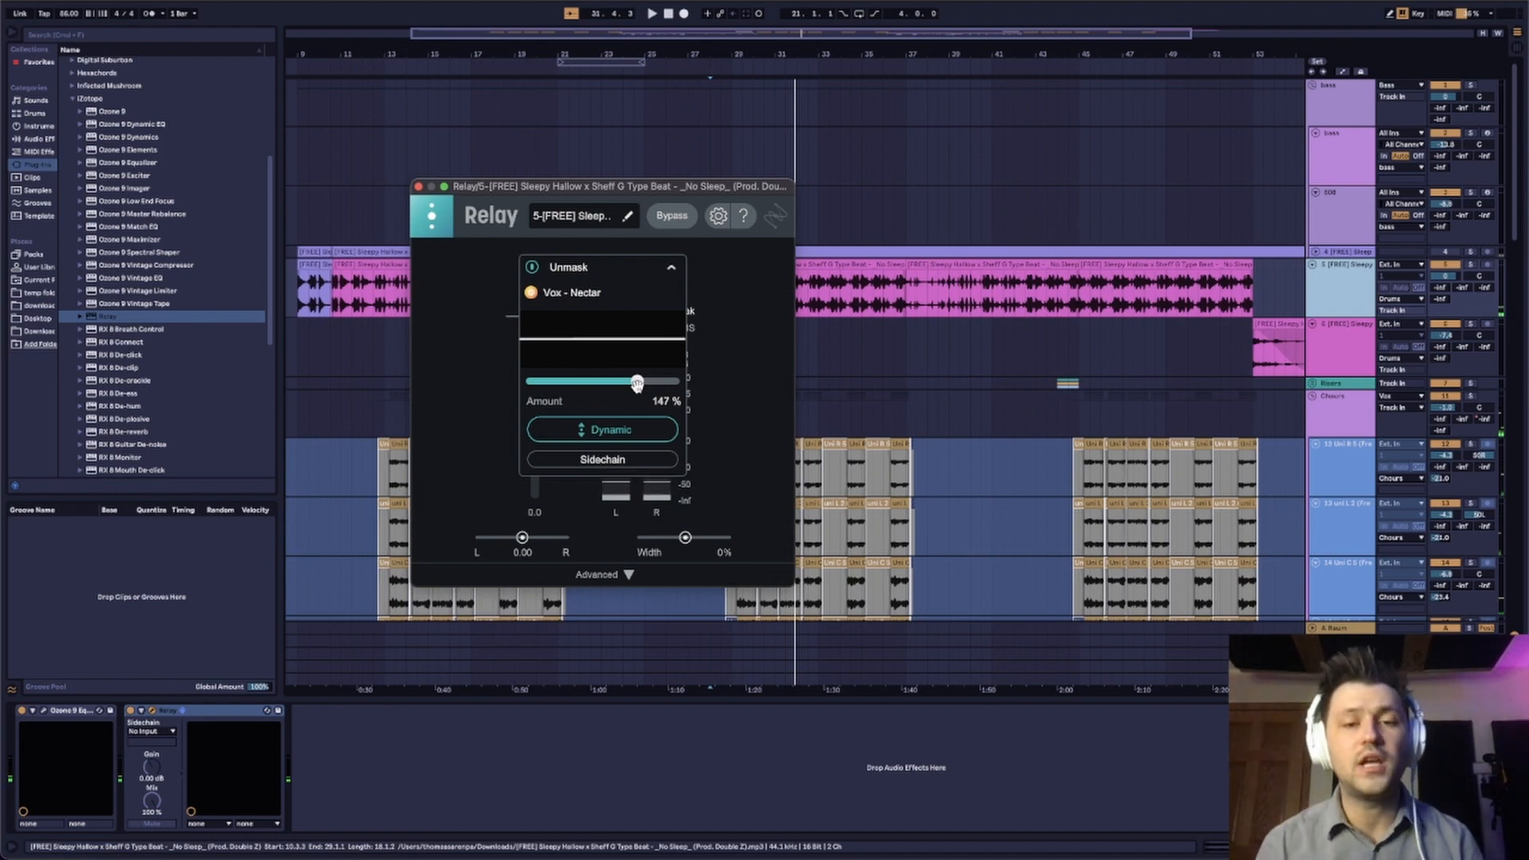
pyautogui.moveTo(637, 382); pyautogui.dragTo(586, 381)
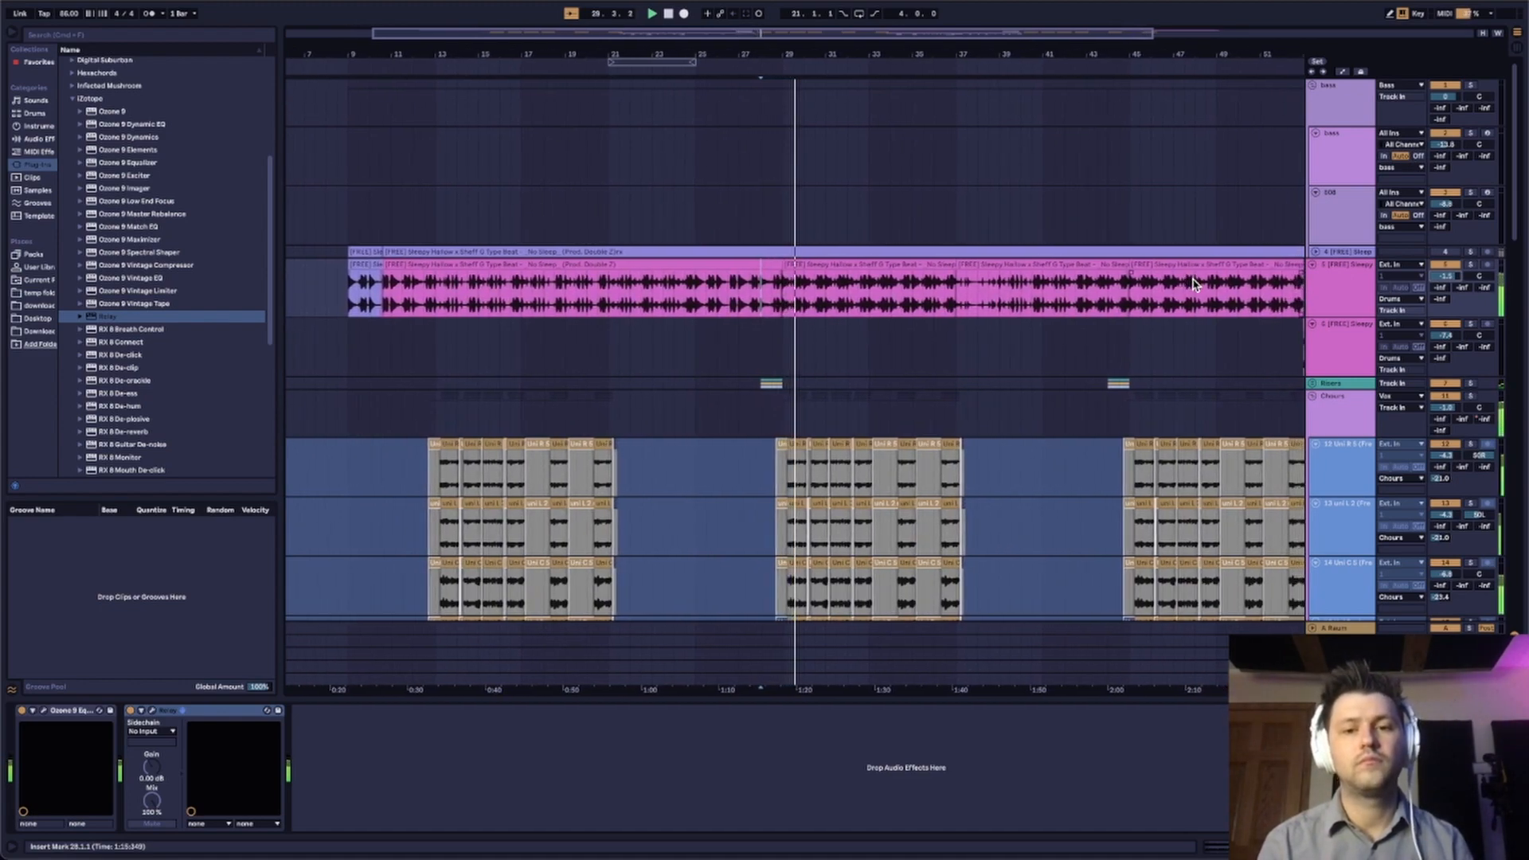
pyautogui.scroll(-3)
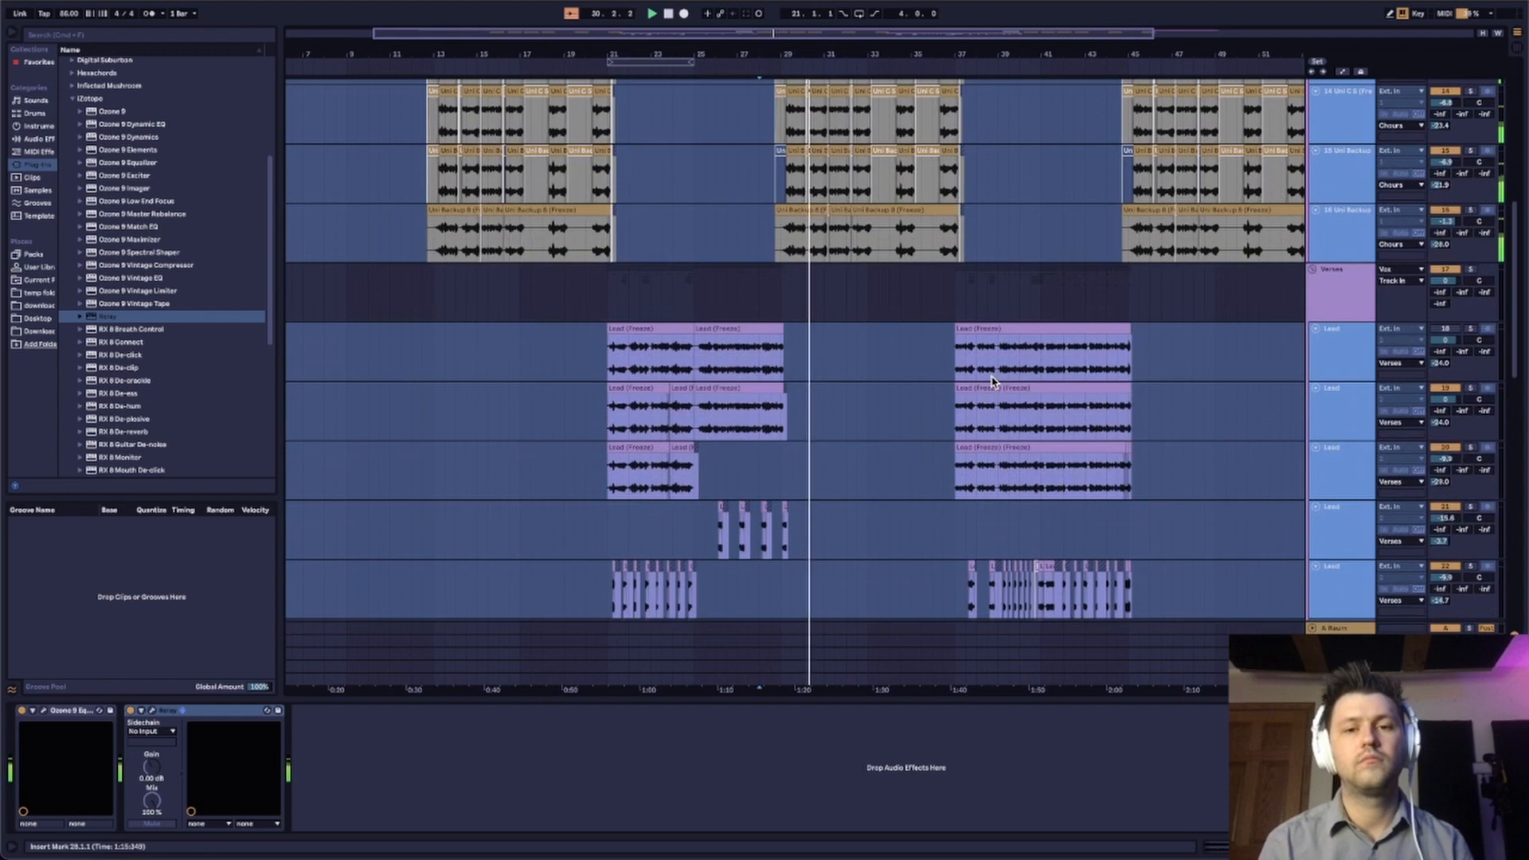